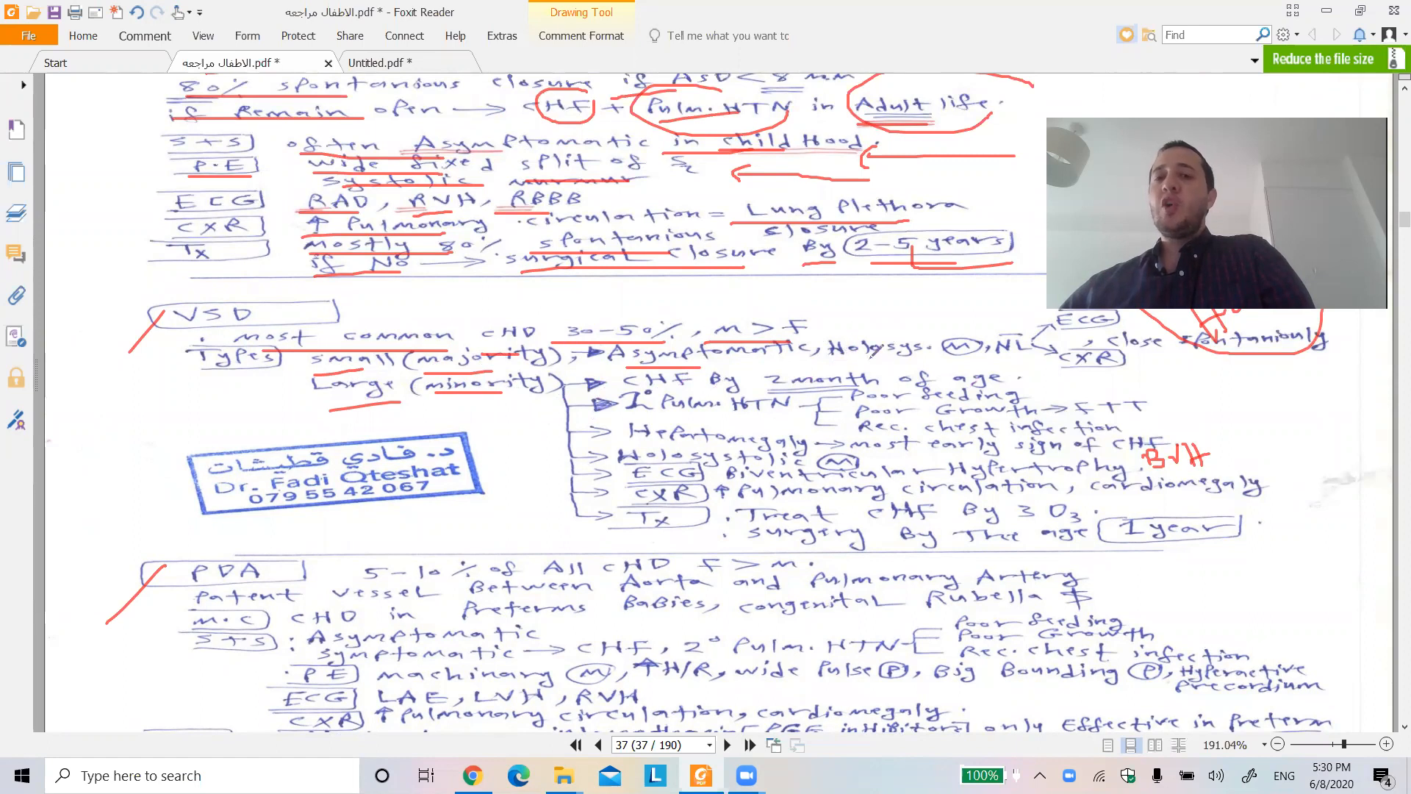
{"action": "scroll", "scroll_direction": "up", "scroll_amount": 3}
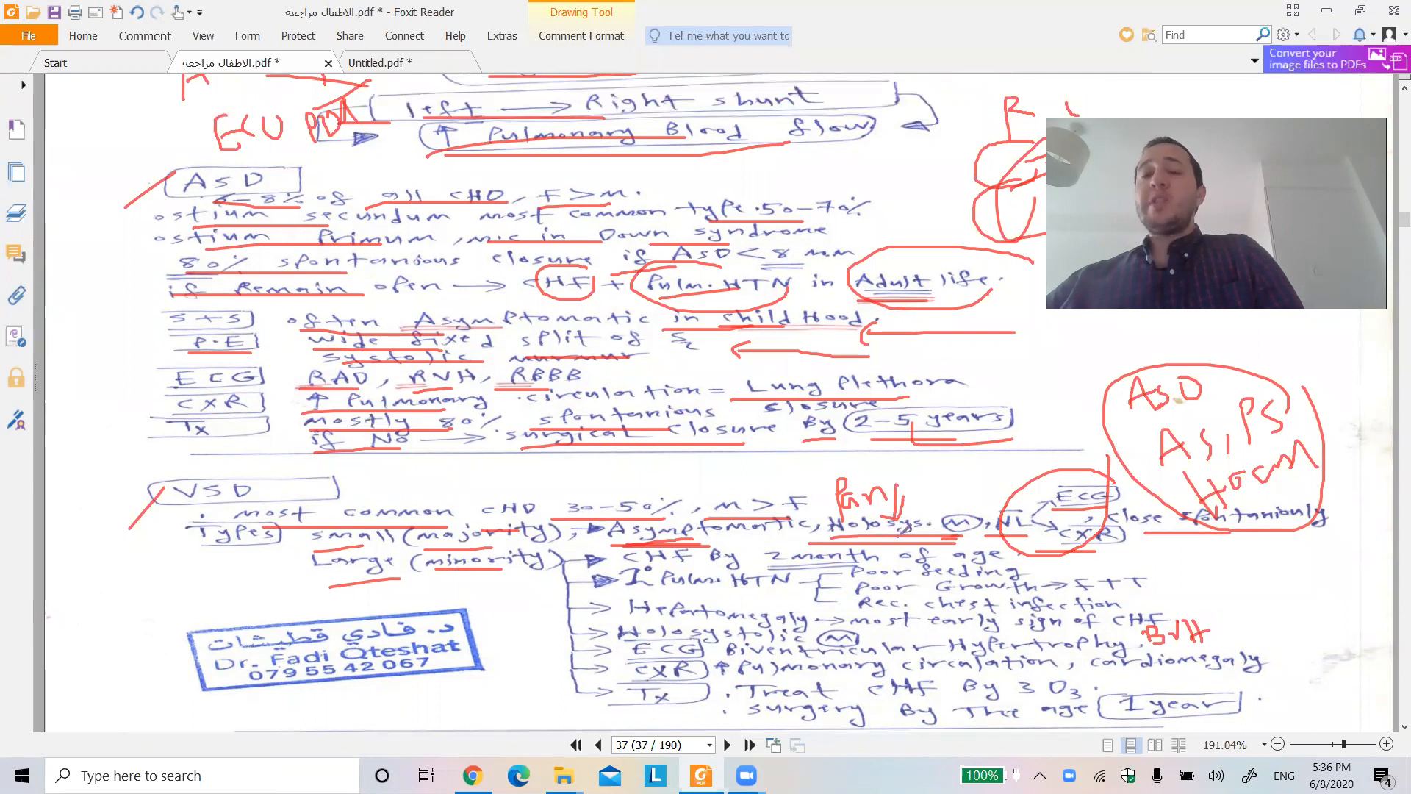
{"action": "scroll", "scroll_direction": "down", "scroll_amount": 3}
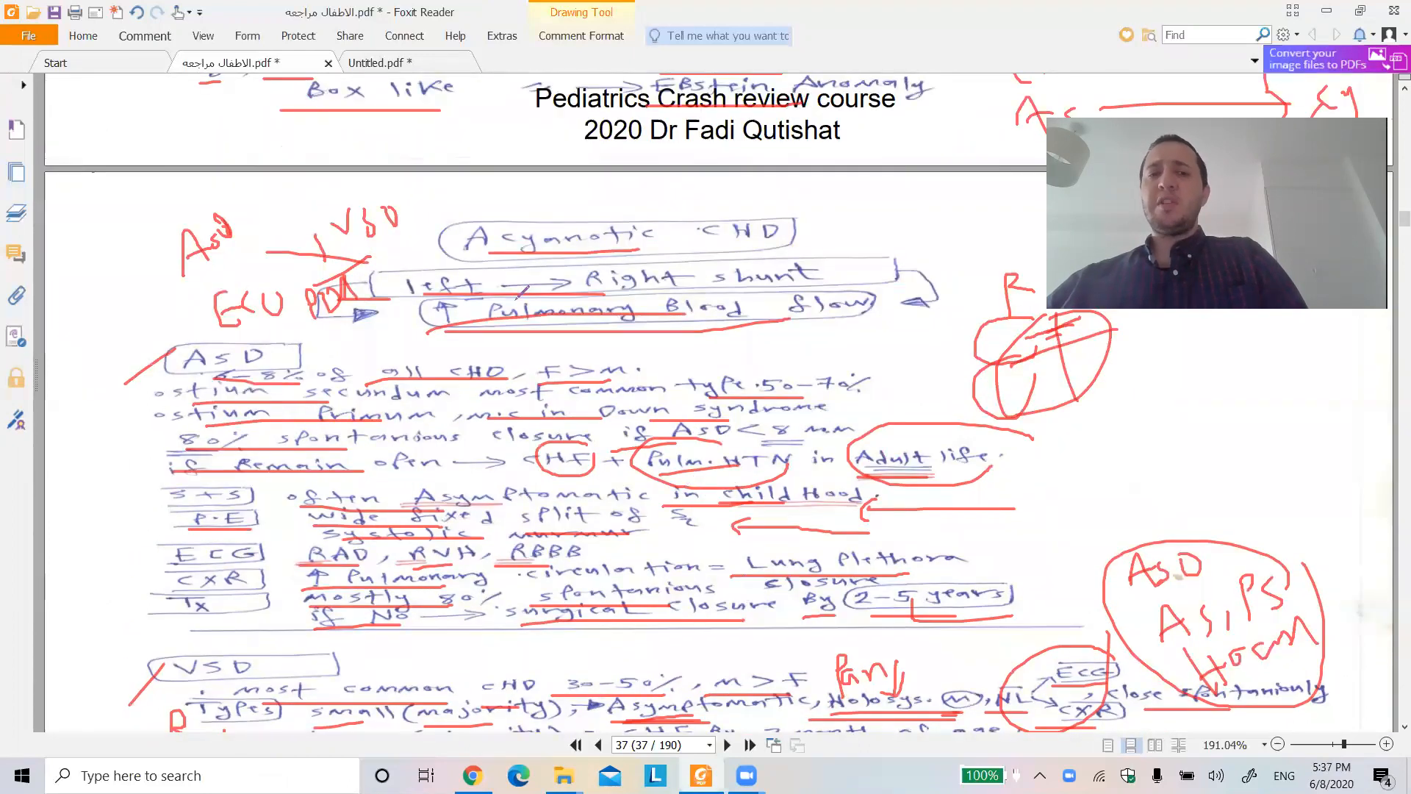
{"action": "scroll", "scroll_direction": "down", "scroll_amount": 3}
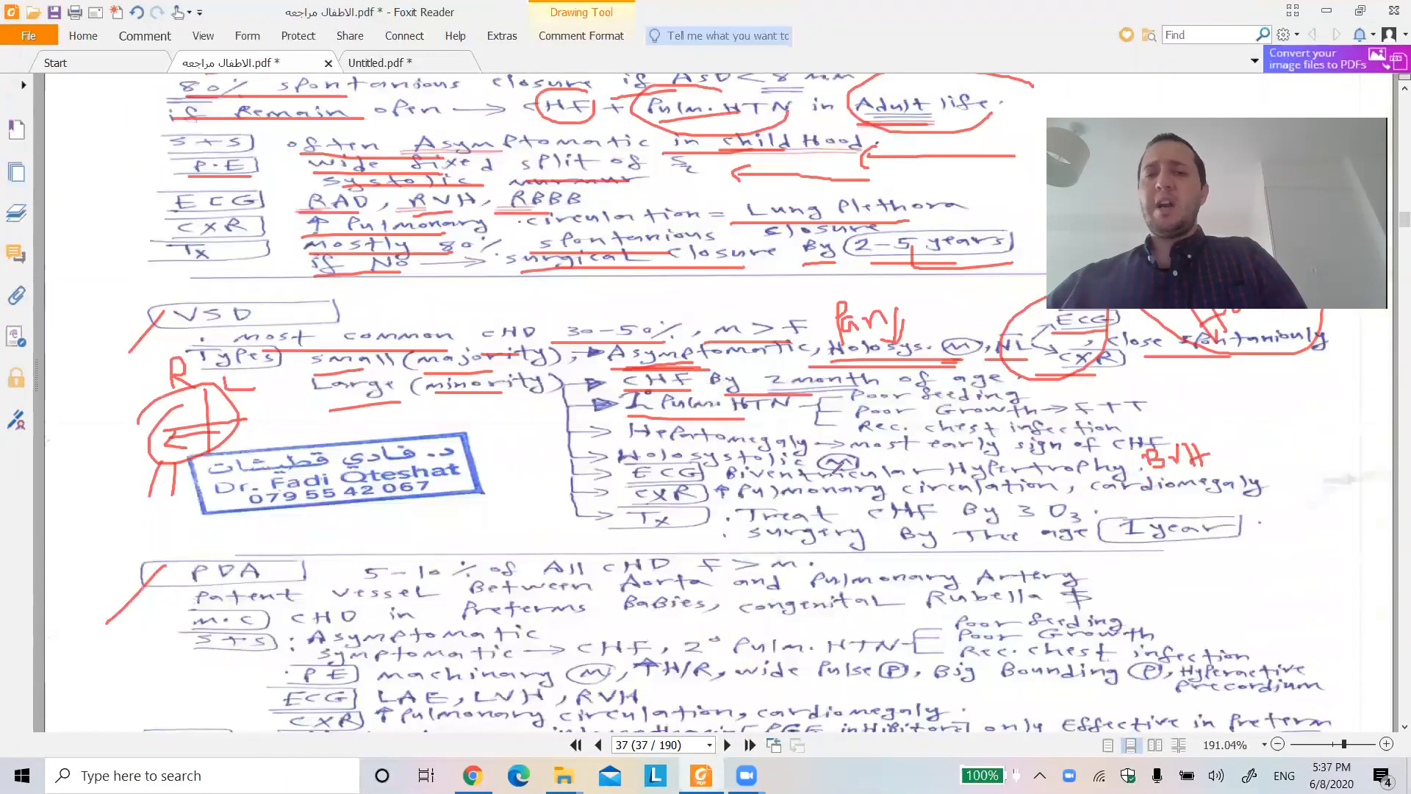